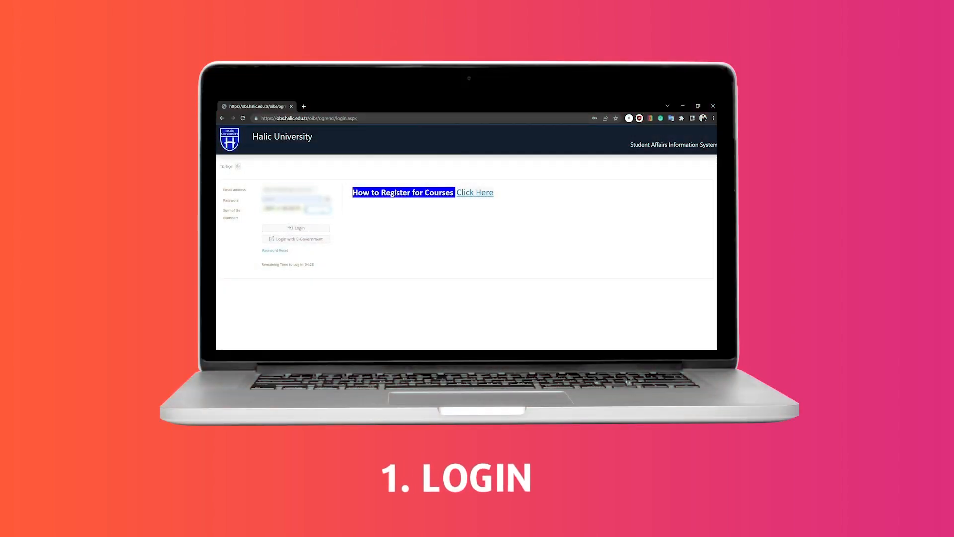
Log in to OBS with the e-mail, password and security code
left_click(296, 228)
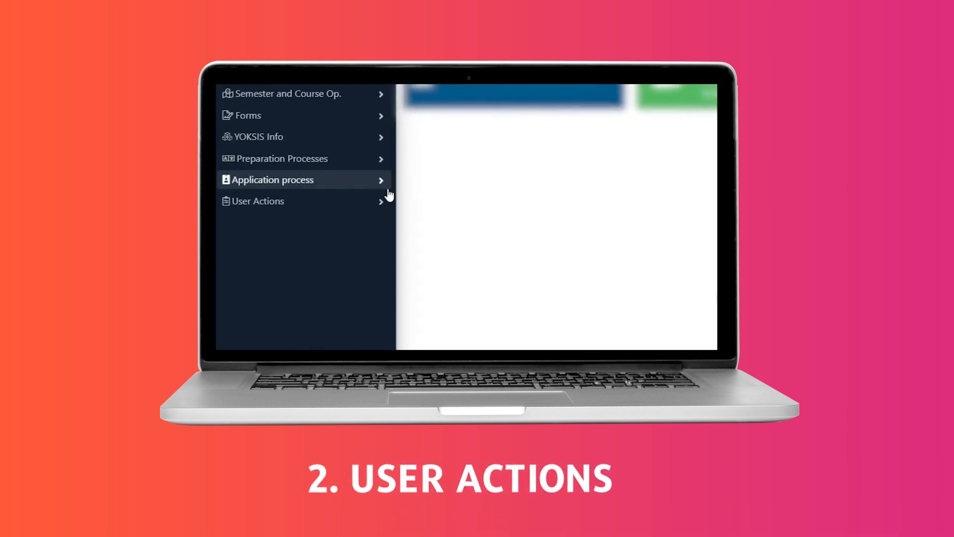
Go to User Actions > Document Request in the sidebar
left_click(277, 201)
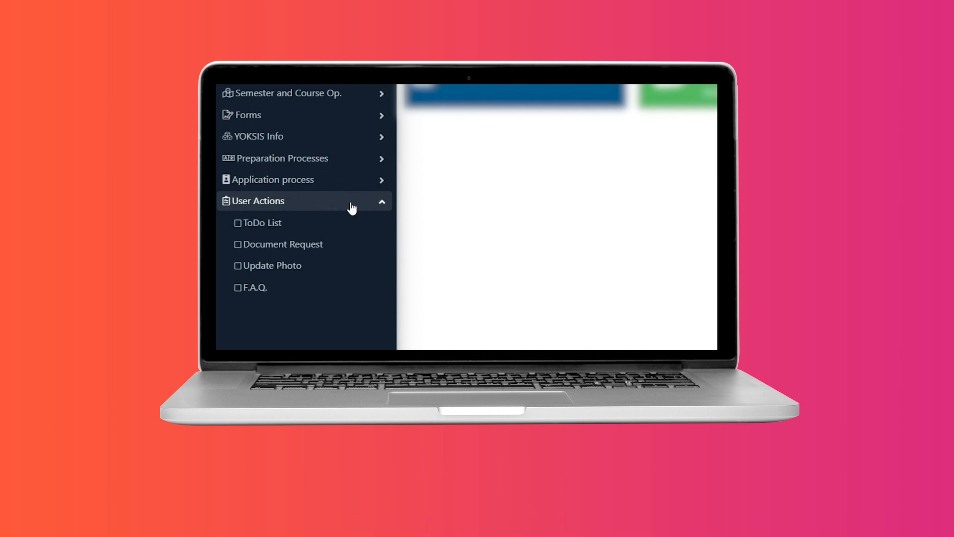
left_click(283, 244)
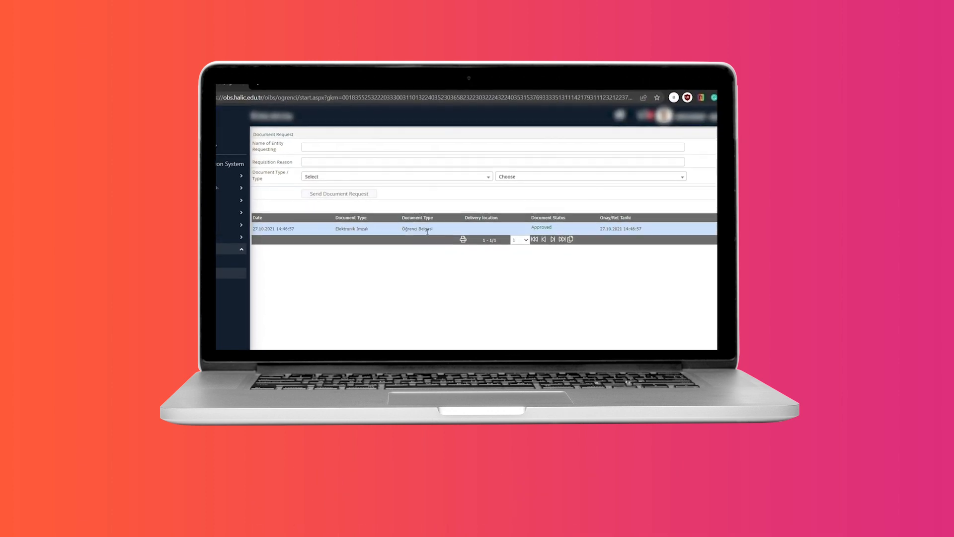
Choose Electronic Signed delivery and the Student Certificate English document
left_click(395, 176)
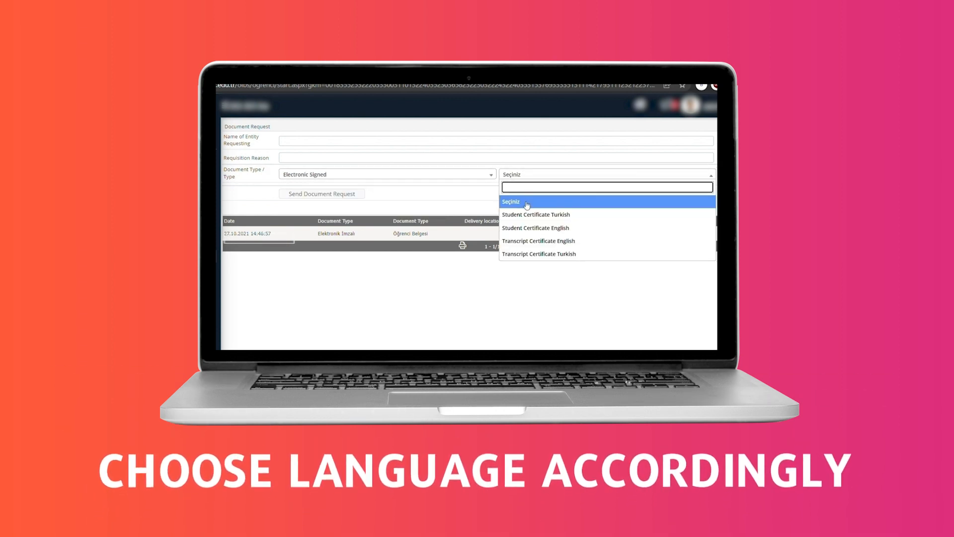
left_click(536, 228)
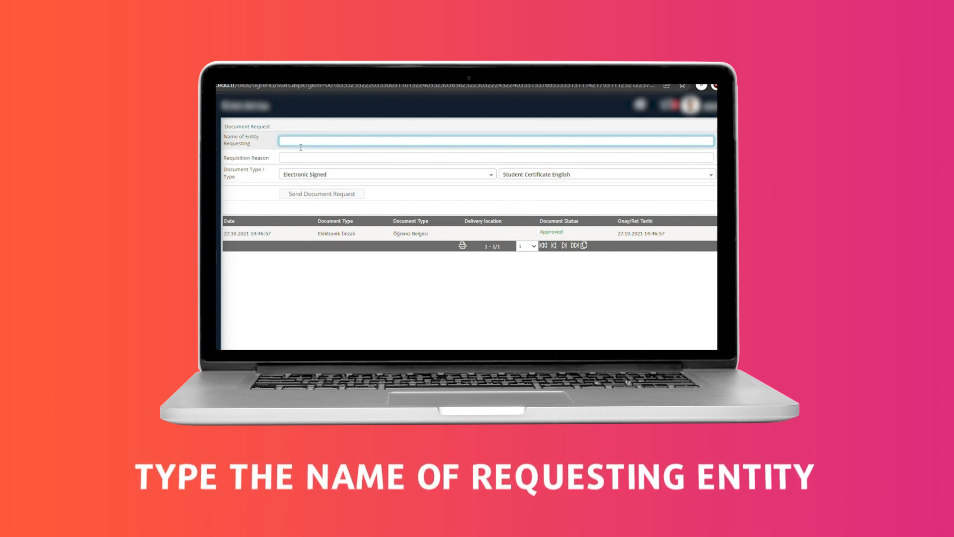
Enter 'Immigration Office' as requesting entity and 'Resident Permit' as reason
type("Immigration Office")
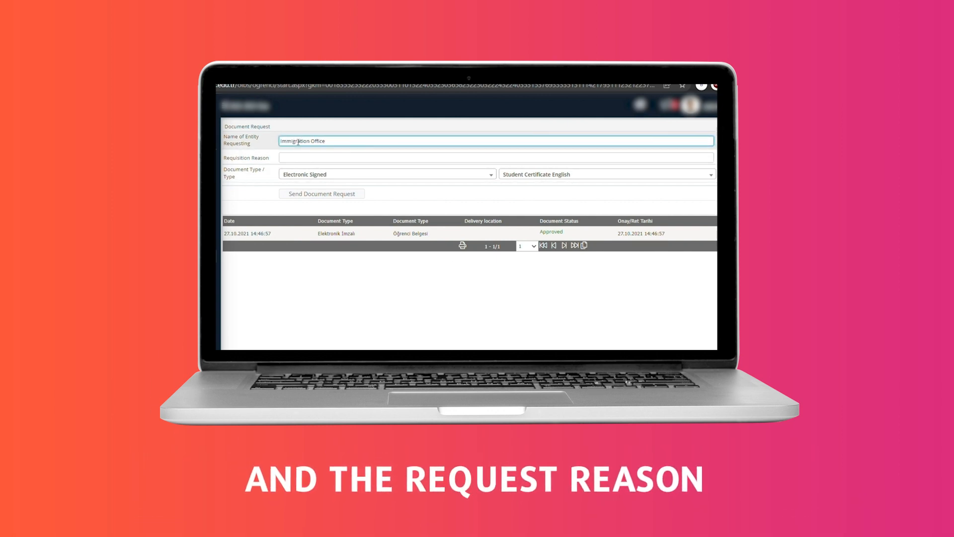
type("Resident")
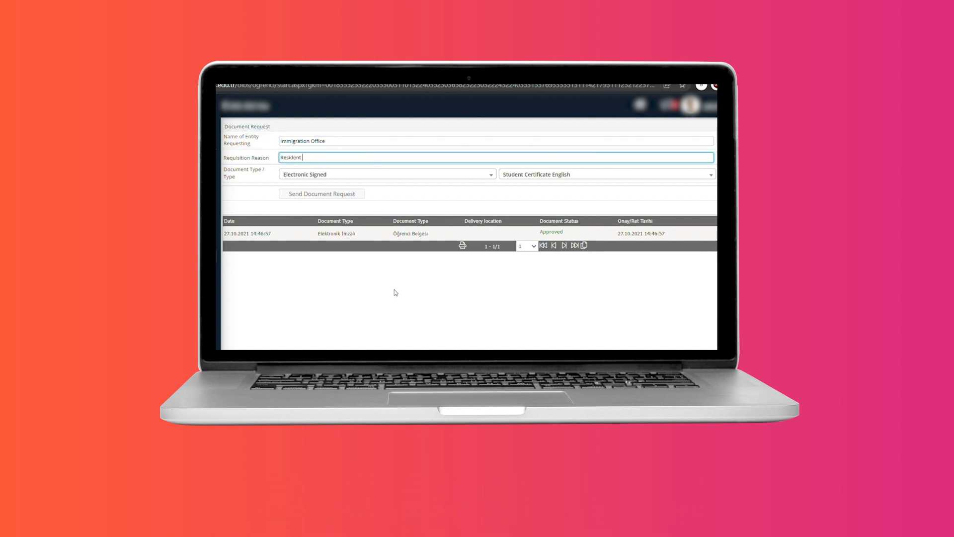
type("Permit")
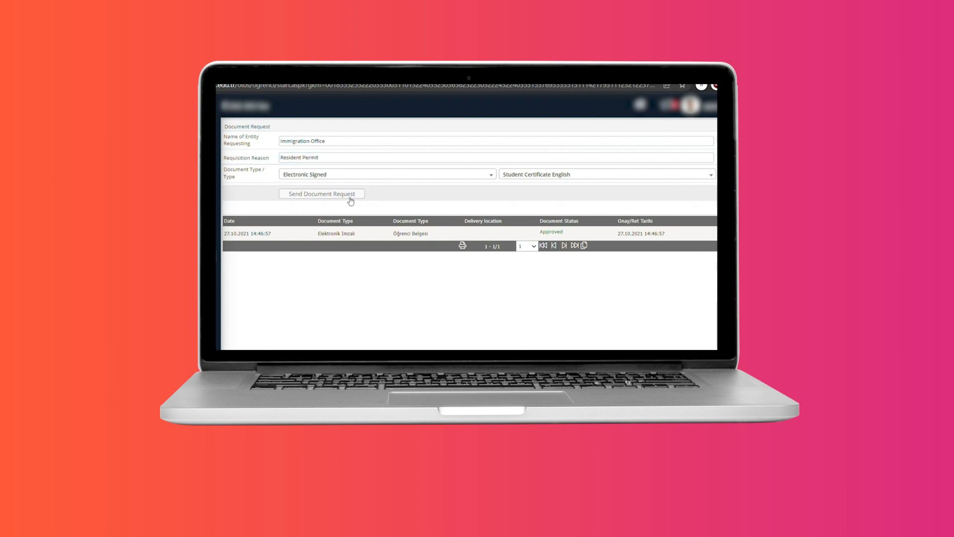
Send the document request and dismiss the success confirmation
left_click(323, 194)
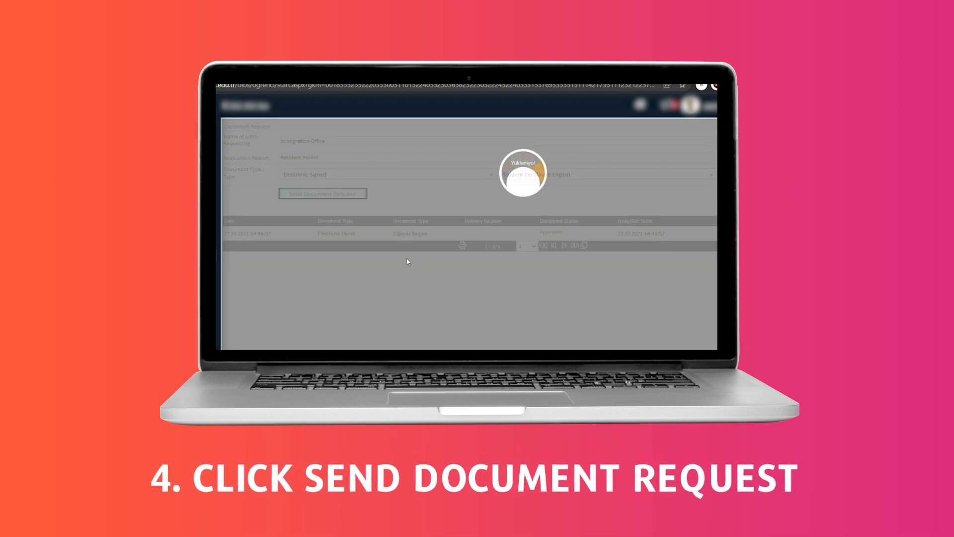
left_click(322, 193)
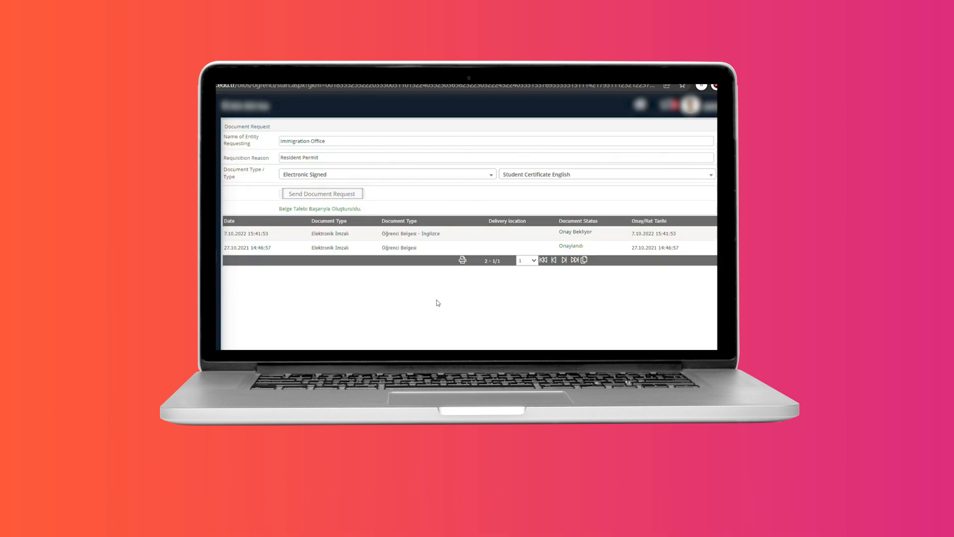
left_click(321, 193)
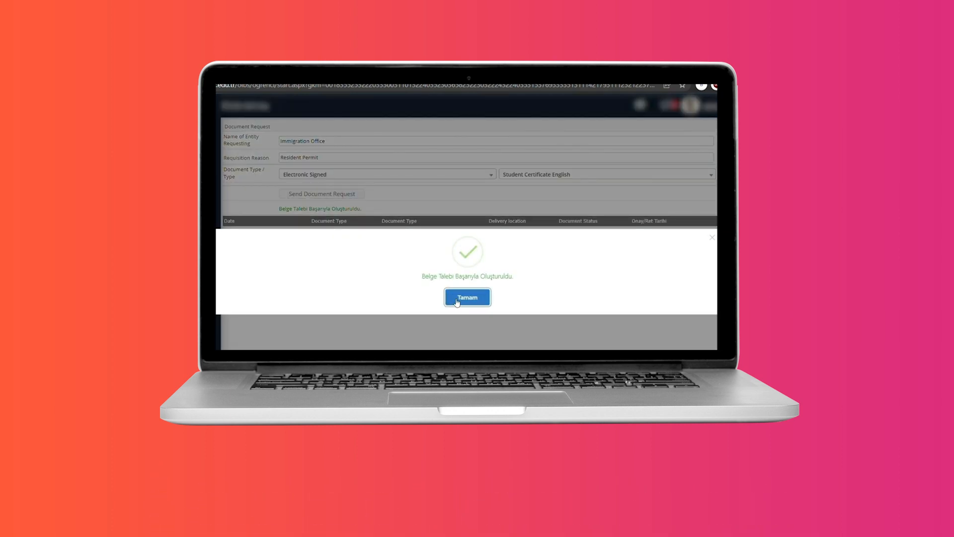
left_click(467, 297)
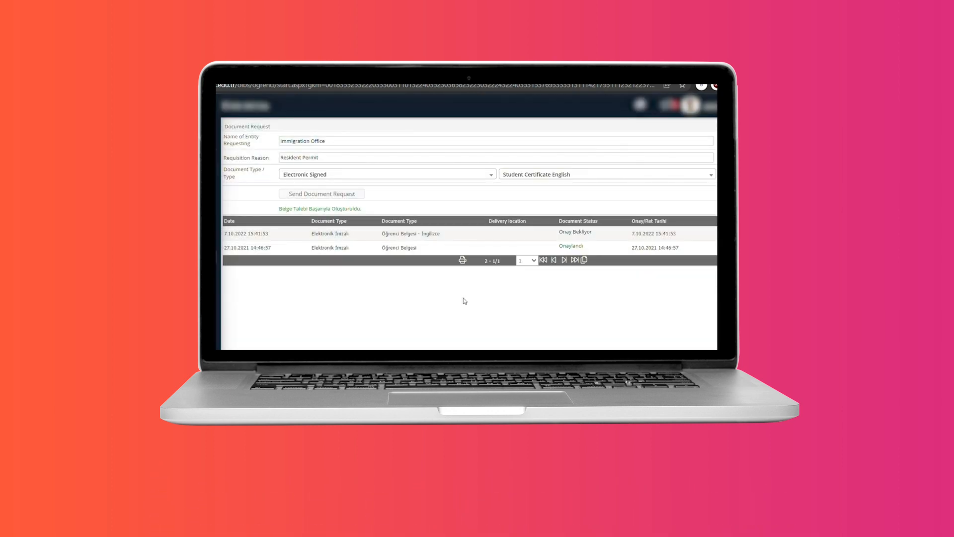